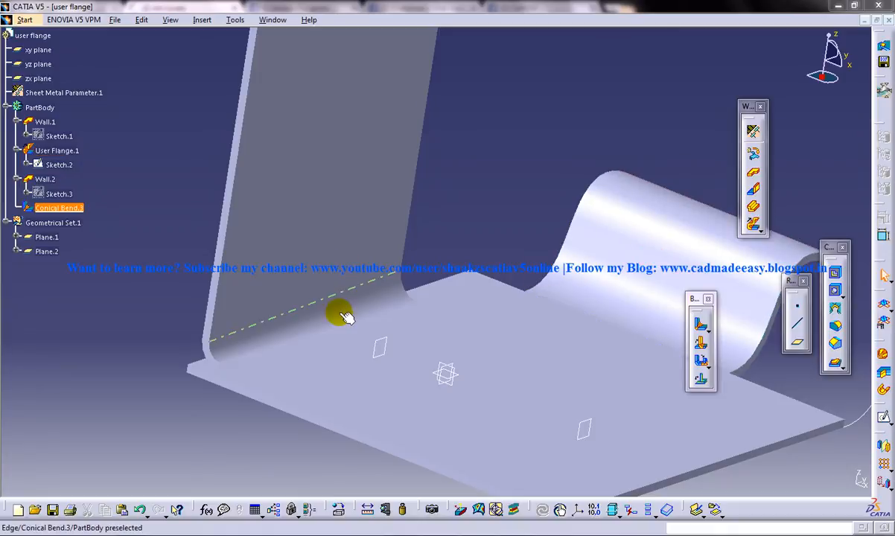
pyautogui.moveTo(291, 330)
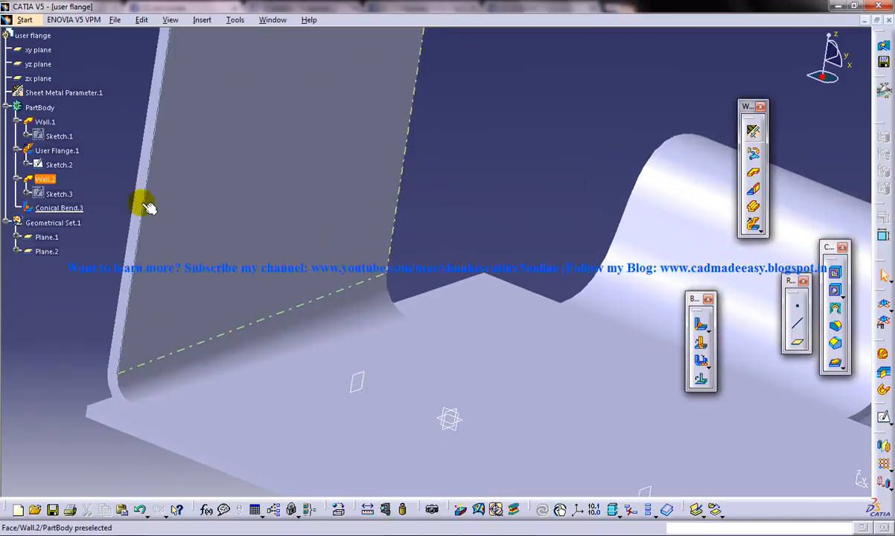
# Step: Delete Conical Bend.3 from the tree and orbit to inspect the unjoined walls
pyautogui.rightClick(60, 207)
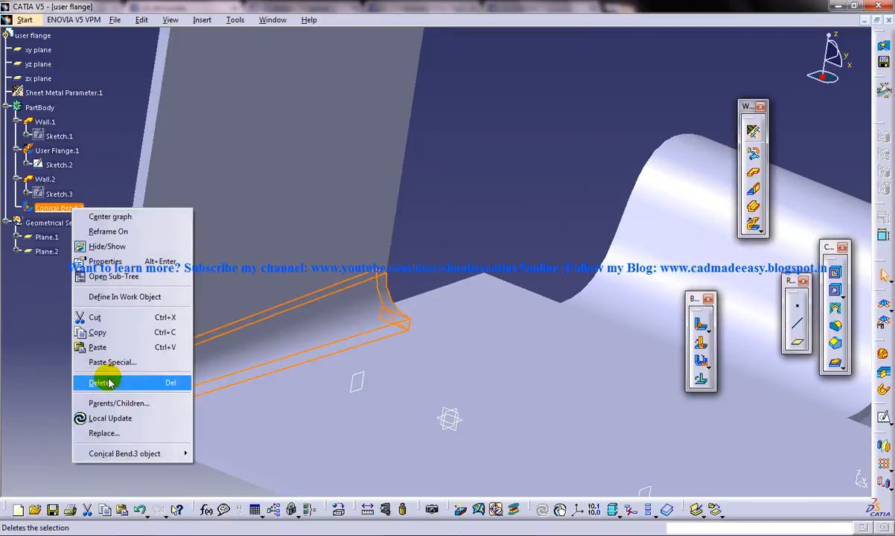
pyautogui.click(99, 382)
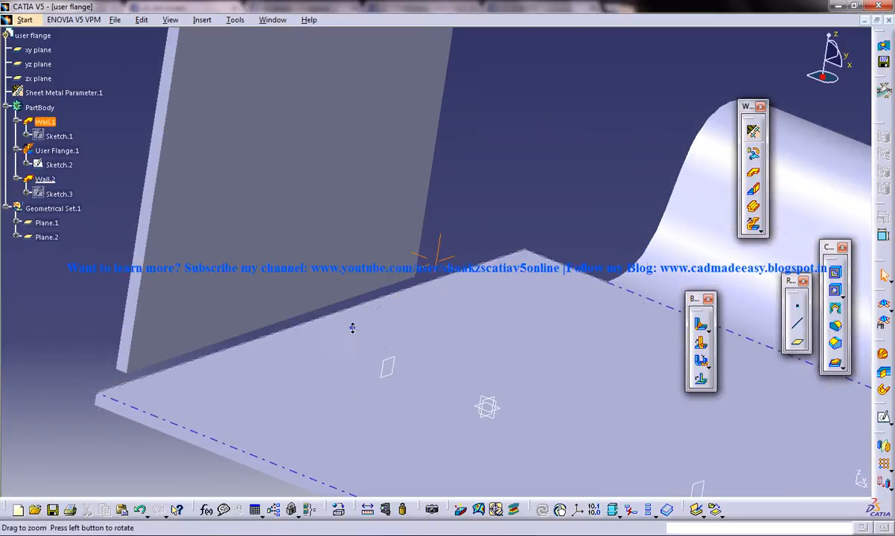
pyautogui.moveTo(352, 329); pyautogui.dragTo(317, 351)
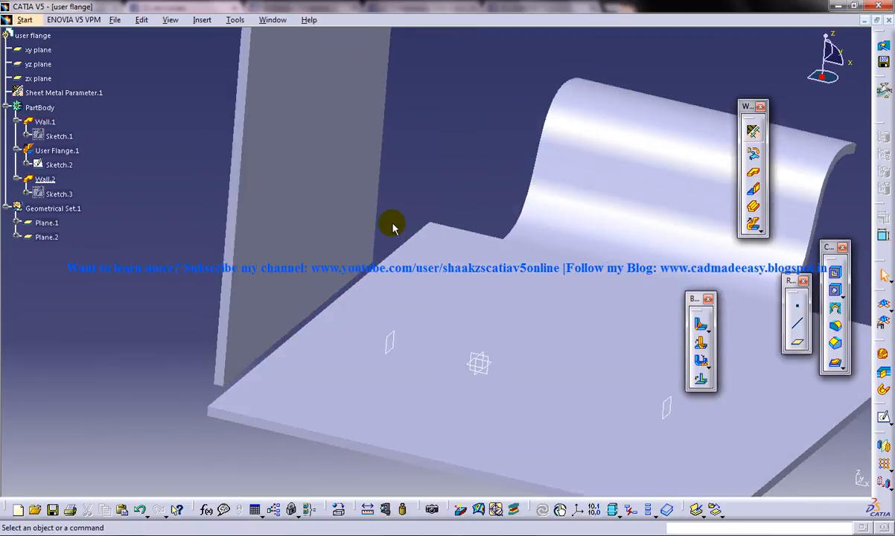
pyautogui.moveTo(424, 228)
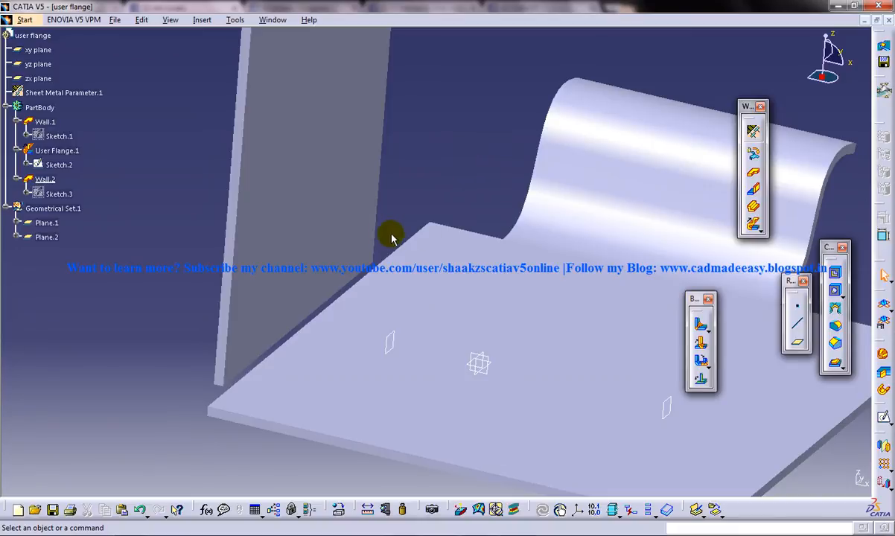
pyautogui.moveTo(297, 331)
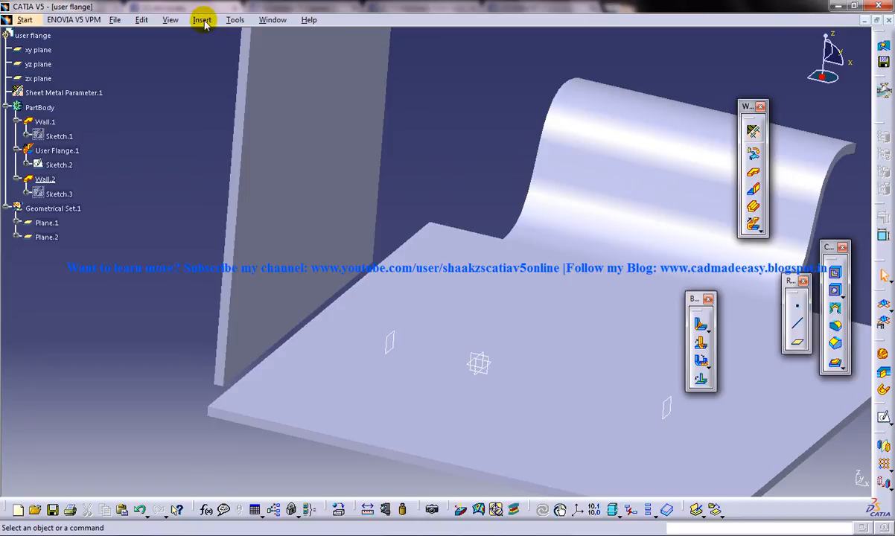
# Step: Insert a conical bend between Wall.1 and Wall.2, preview it, and raise the right radius to 6mm
pyautogui.click(203, 19)
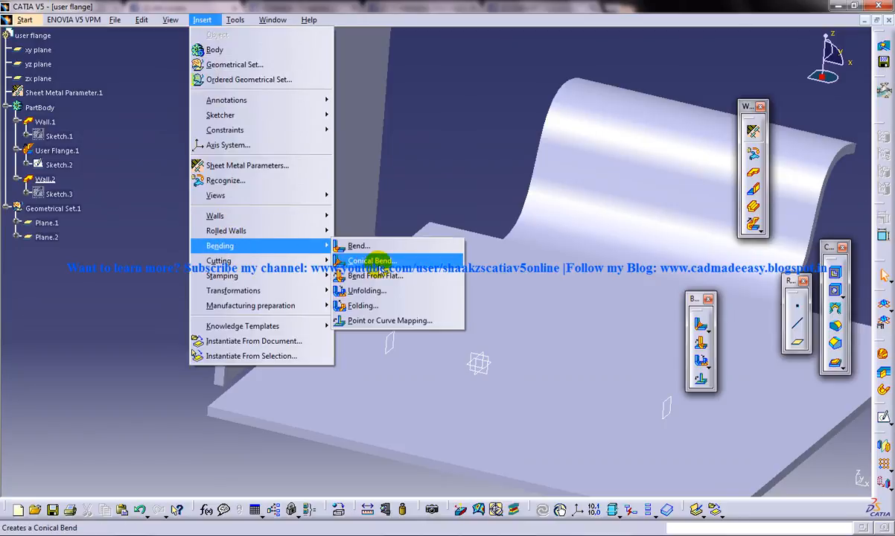
pyautogui.click(370, 259)
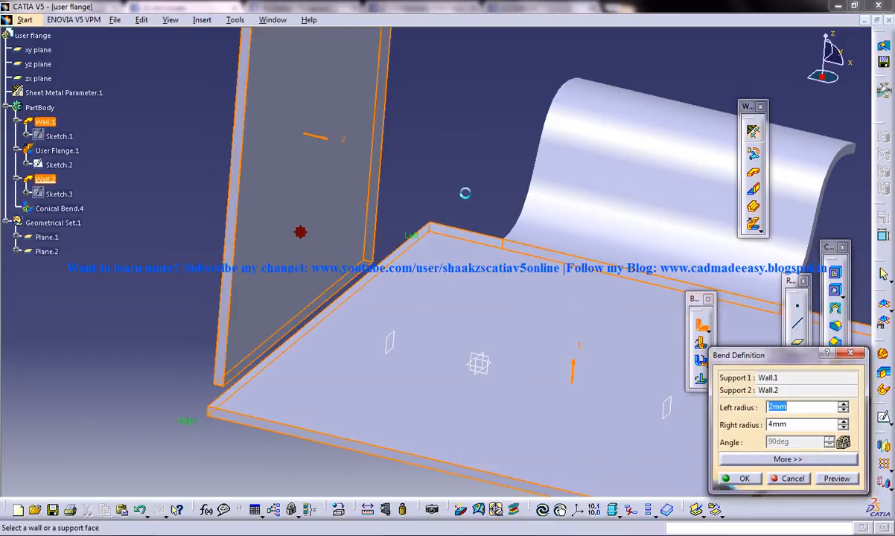
pyautogui.moveTo(465, 194); pyautogui.dragTo(419, 184)
pyautogui.write('6')
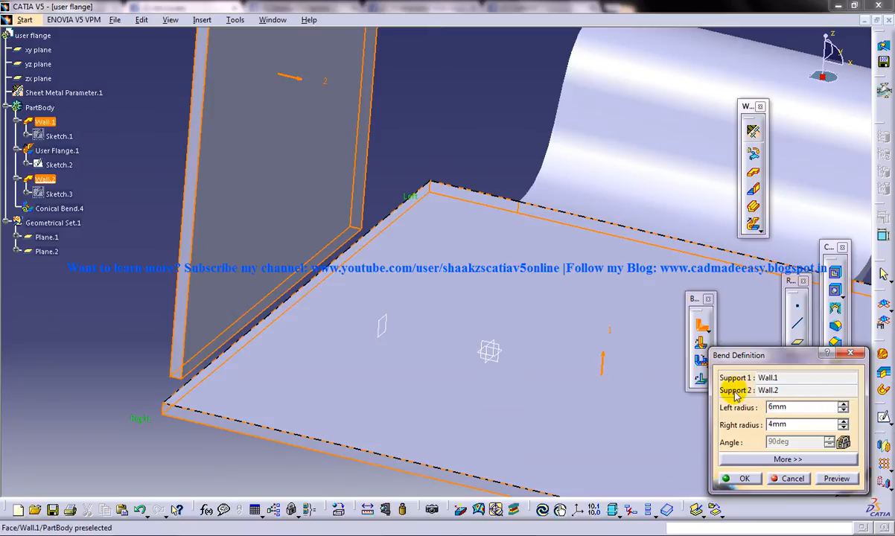
pyautogui.click(804, 425)
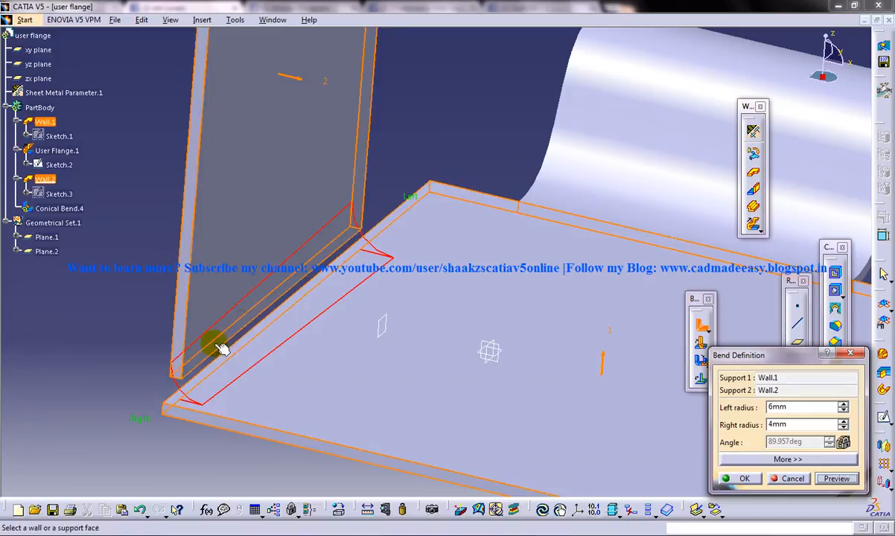
pyautogui.moveTo(759, 376)
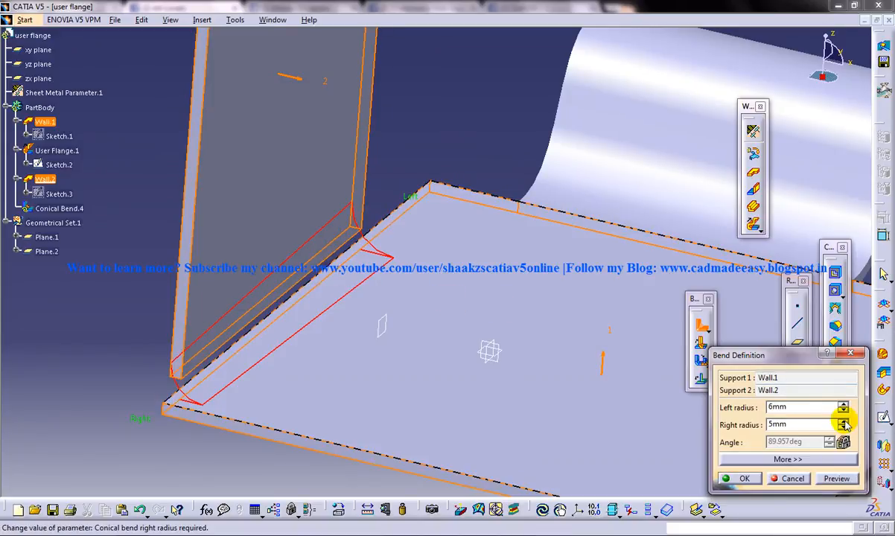
pyautogui.click(843, 422)
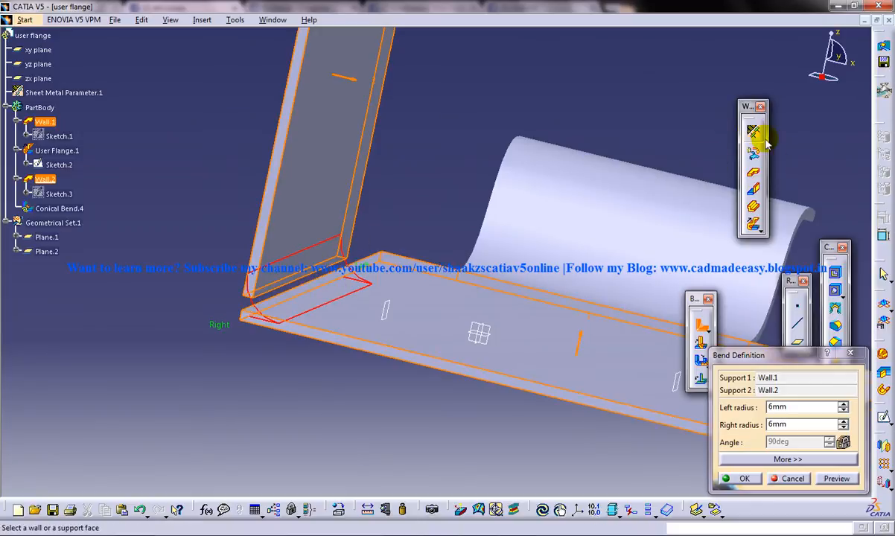
pyautogui.moveTo(752, 132)
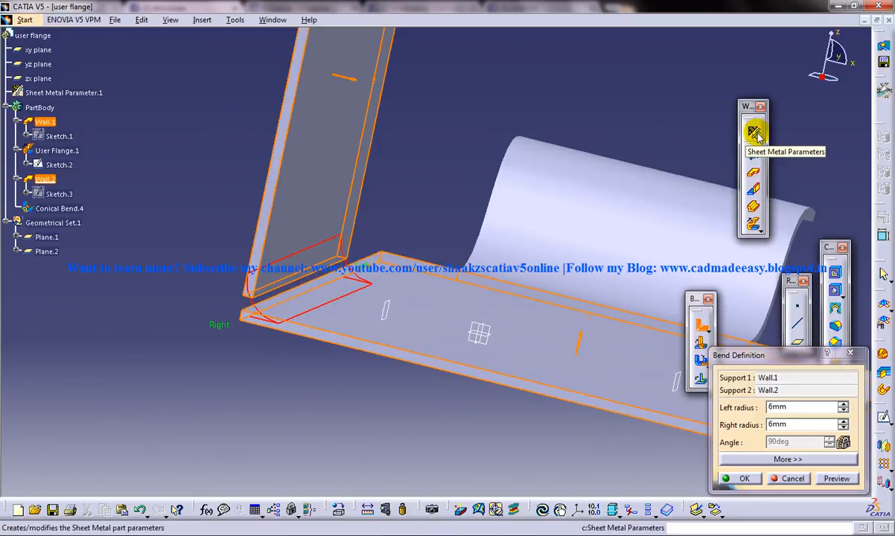
pyautogui.moveTo(372, 220)
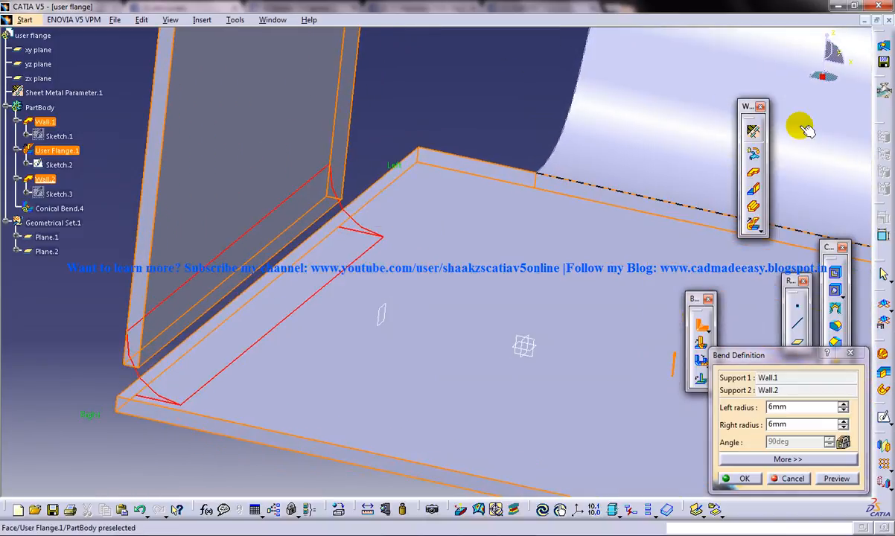
pyautogui.moveTo(752, 130)
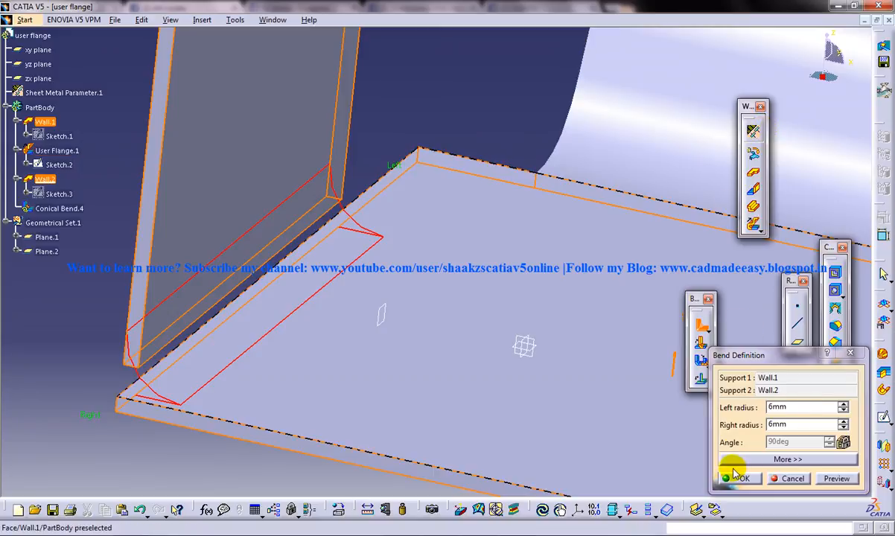
# Step: Lower the right radius to 3mm and confirm the bend with the 6mm left radius
pyautogui.click(842, 424)
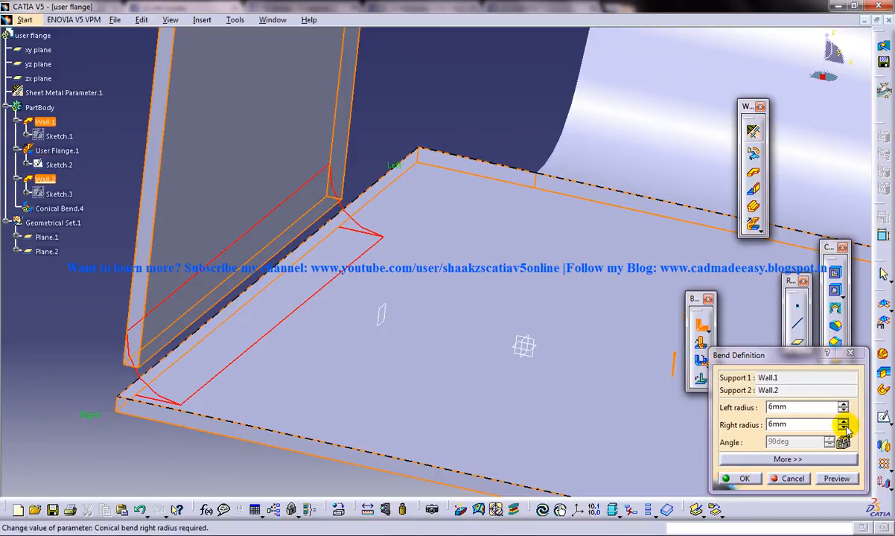
pyautogui.click(844, 428)
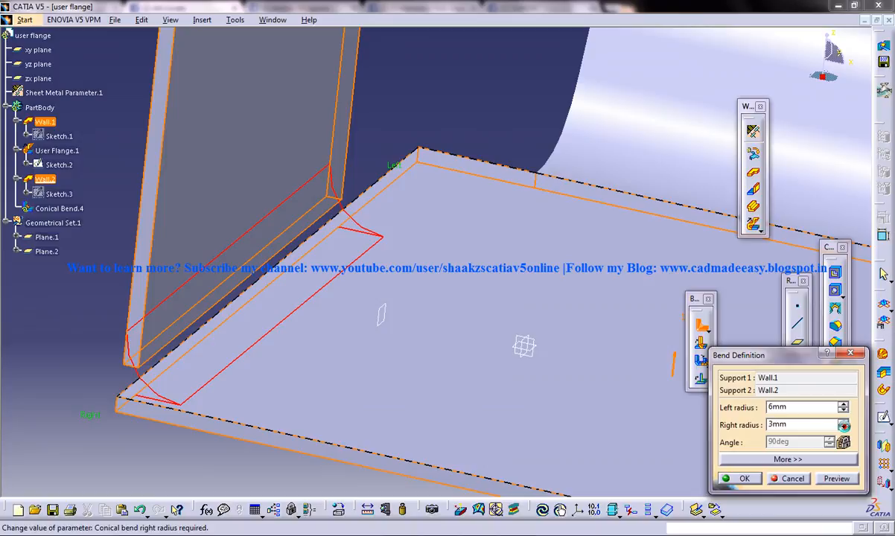
pyautogui.click(748, 478)
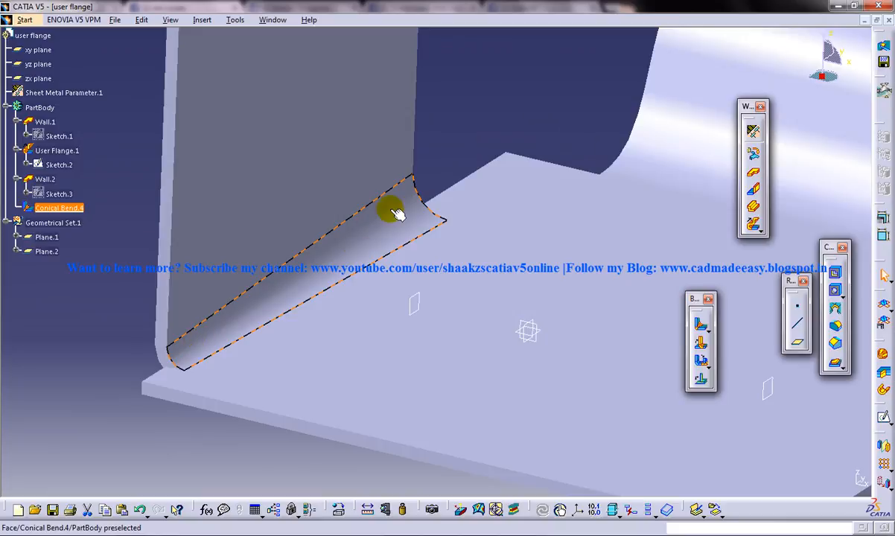
pyautogui.click(394, 212)
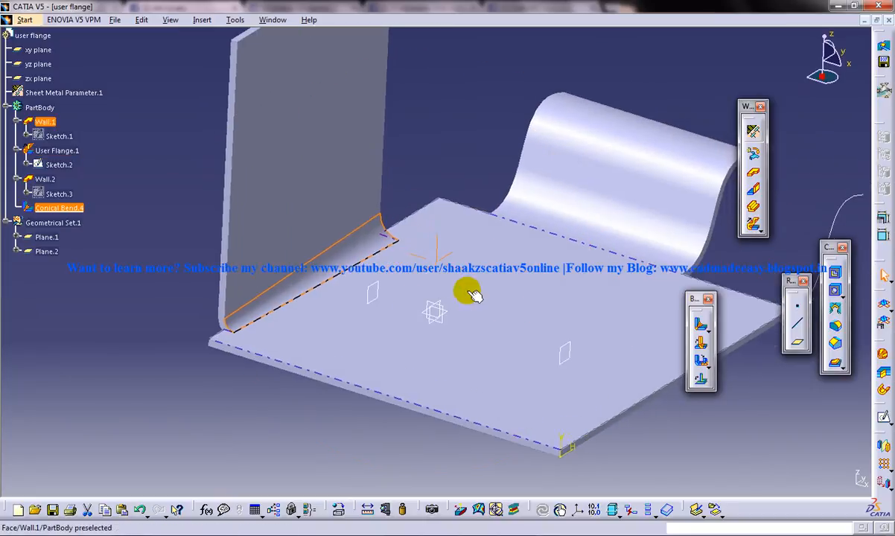
pyautogui.click(47, 252)
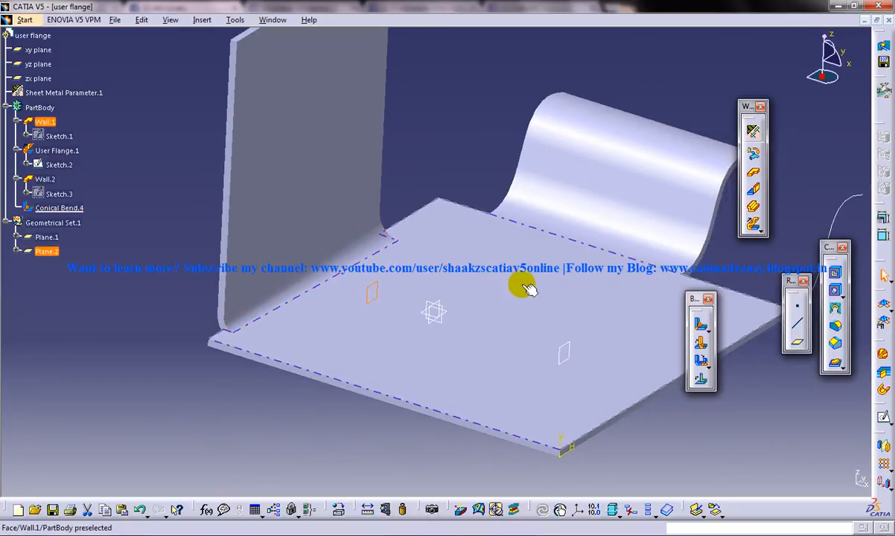
pyautogui.click(270, 176)
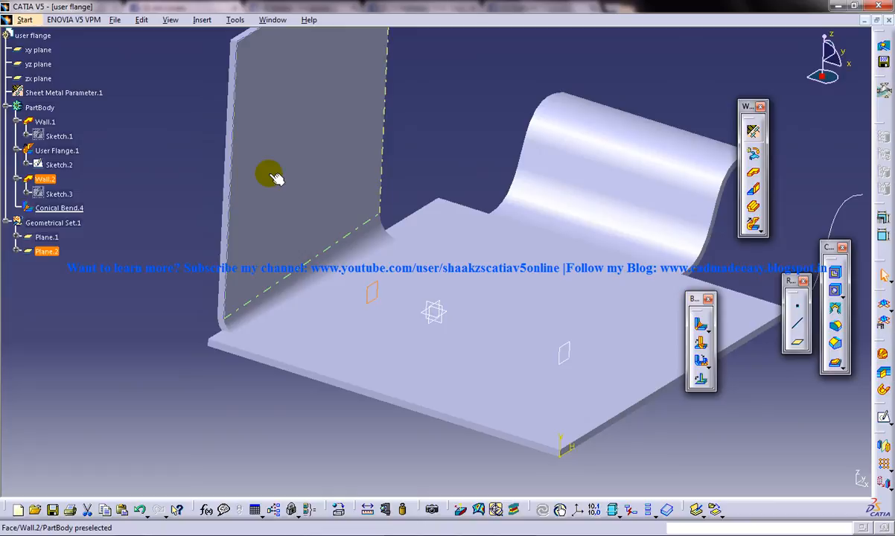
pyautogui.click(448, 148)
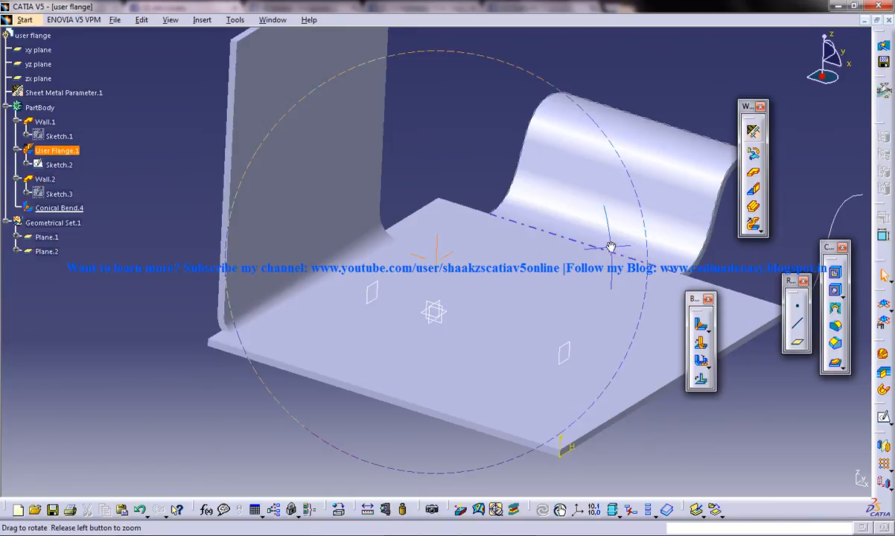
pyautogui.moveTo(609, 246); pyautogui.dragTo(465, 292)
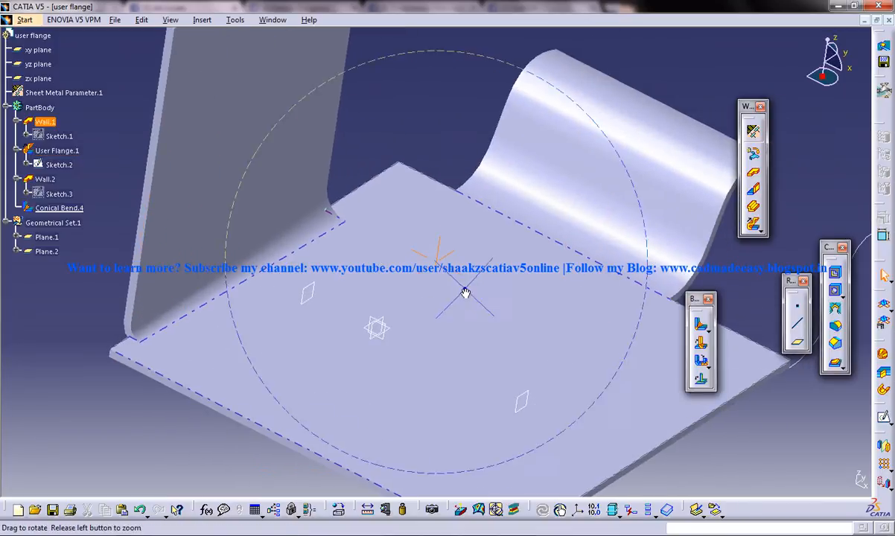
pyautogui.moveTo(465, 293); pyautogui.dragTo(465, 218)
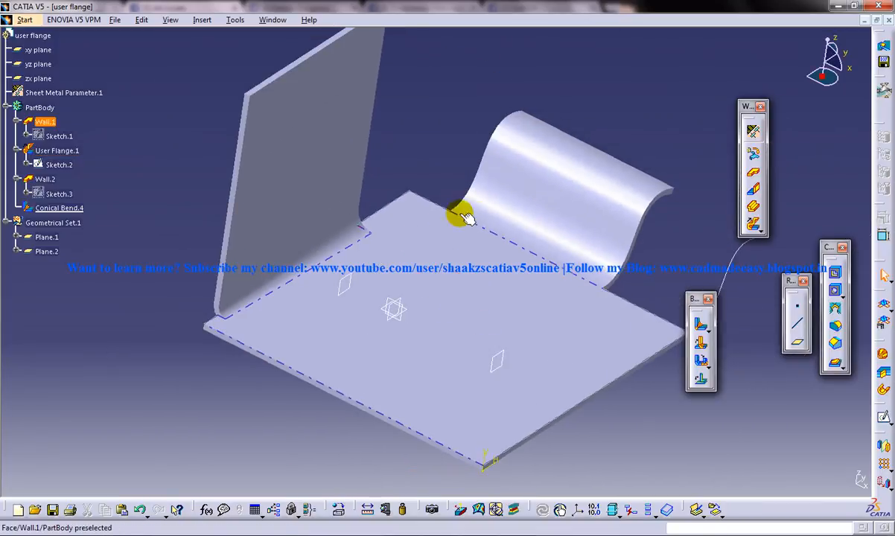
pyautogui.moveTo(465, 216); pyautogui.dragTo(523, 138)
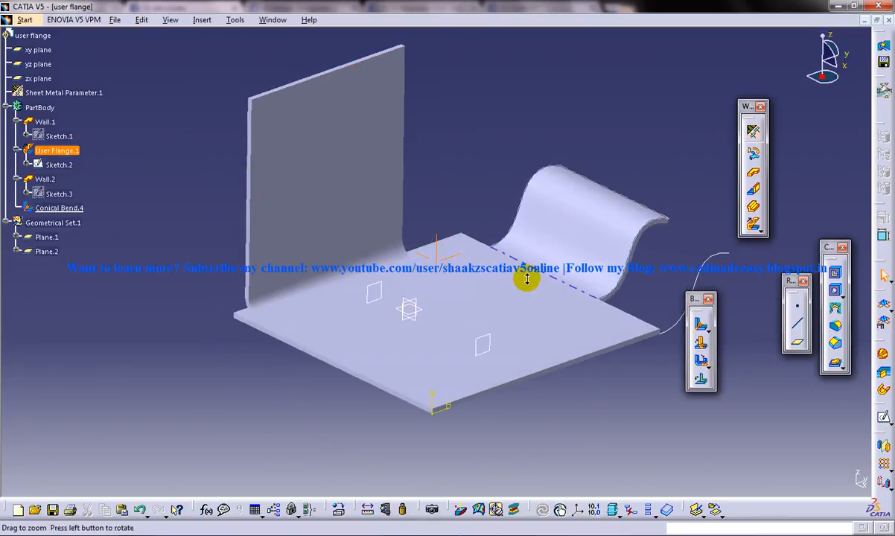
pyautogui.moveTo(527, 279); pyautogui.dragTo(458, 302)
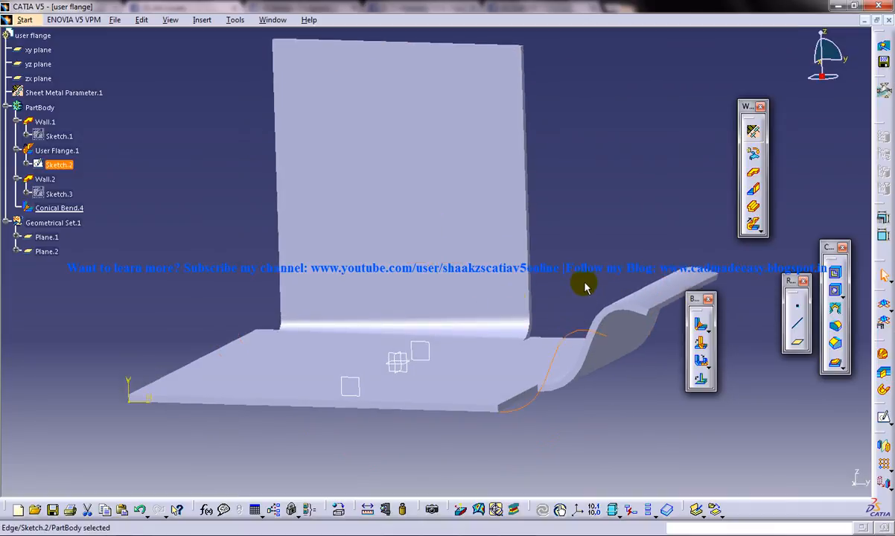
pyautogui.moveTo(573, 253)
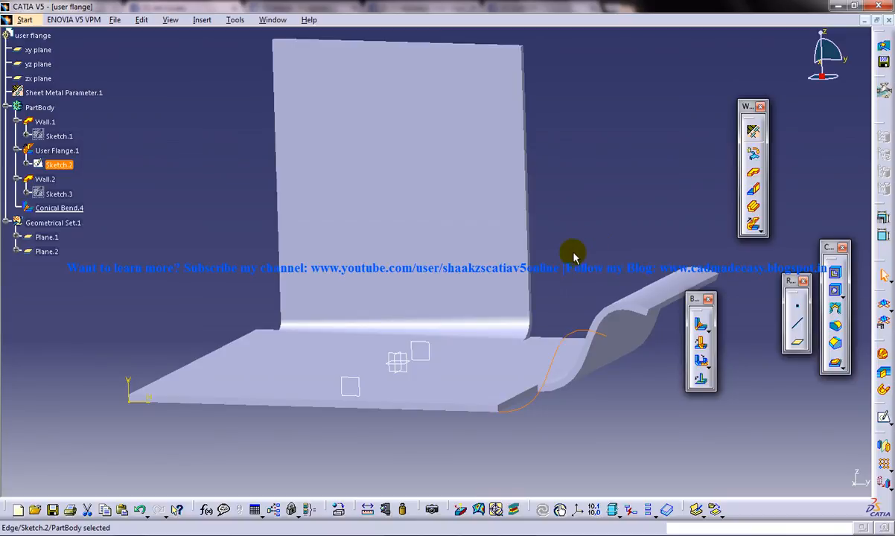
pyautogui.moveTo(573, 253); pyautogui.dragTo(542, 292)
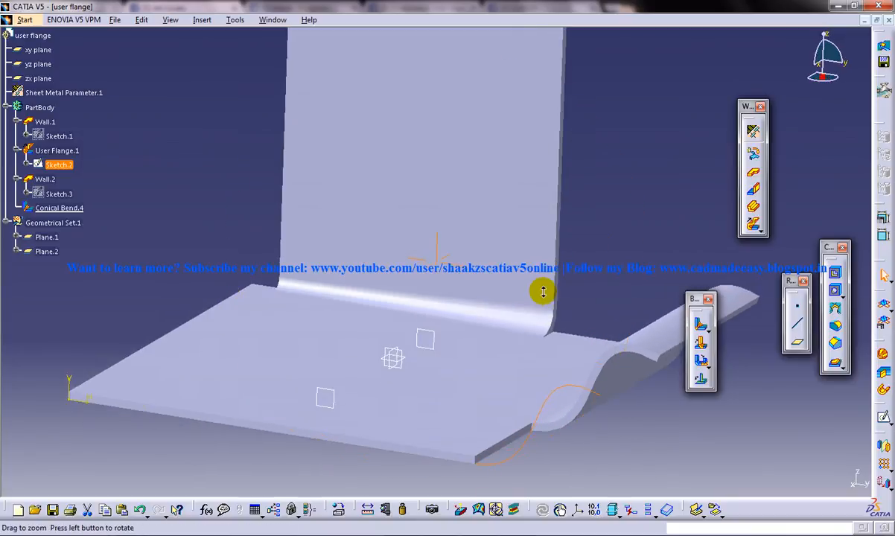